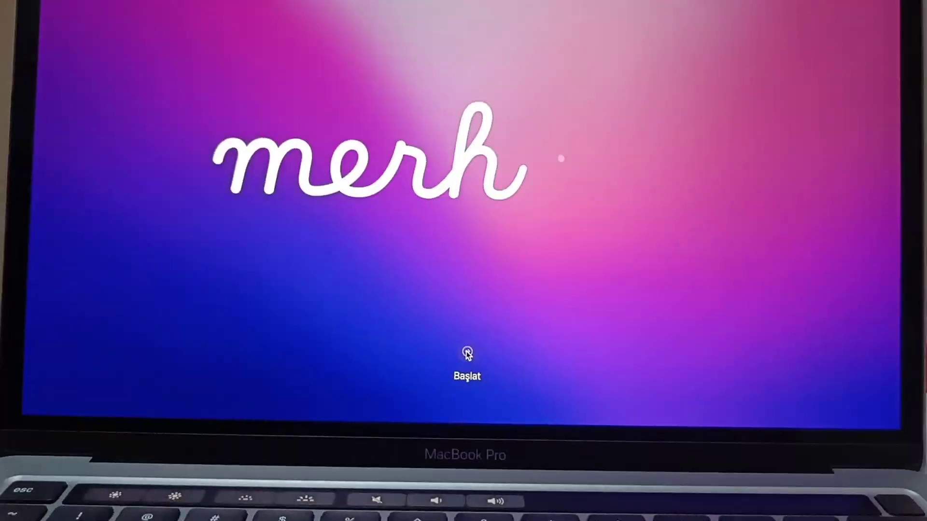
Start setup with Başlat, advancing from the 'merhaba' greeting to the Language list
left_click(466, 354)
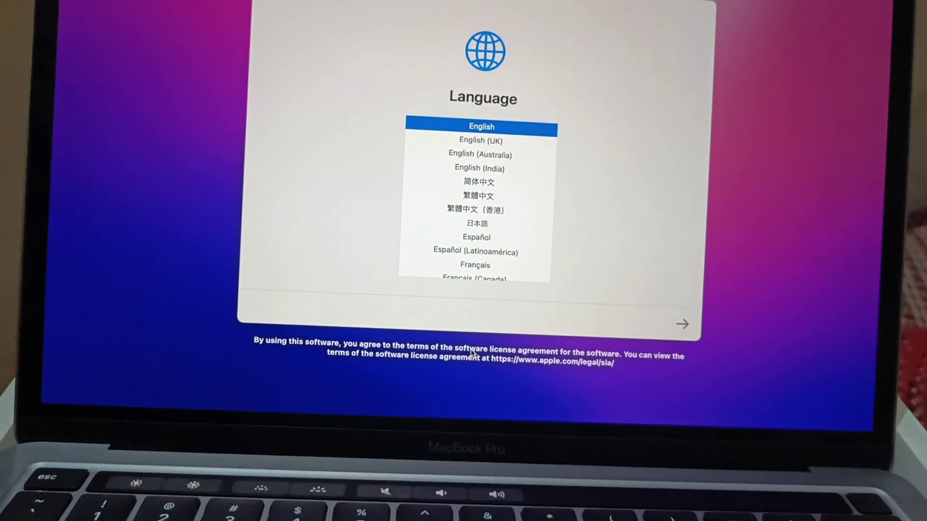